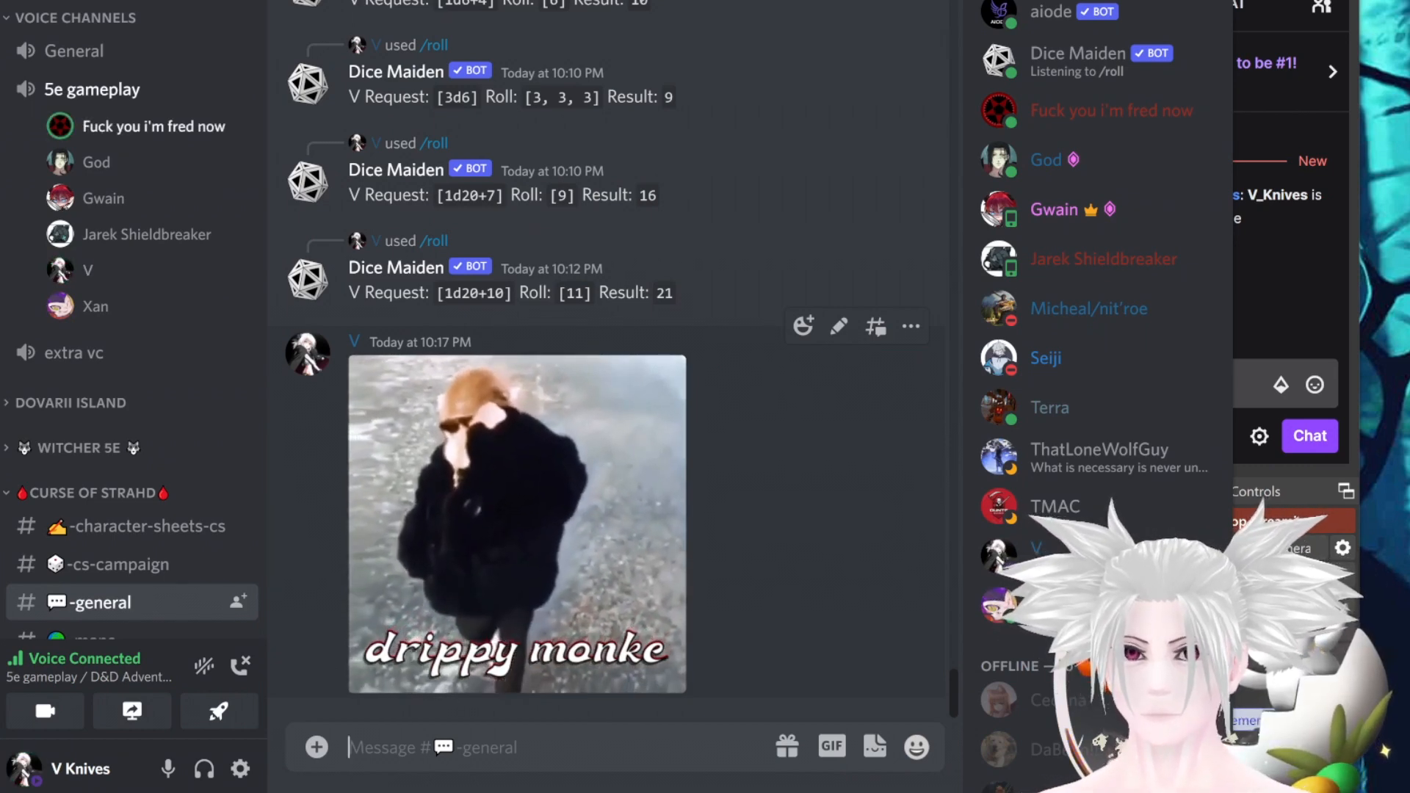
Read down the 'git gud' thread's first replies to the original poster's follow-up asking about ammo.
scroll("down", 3)
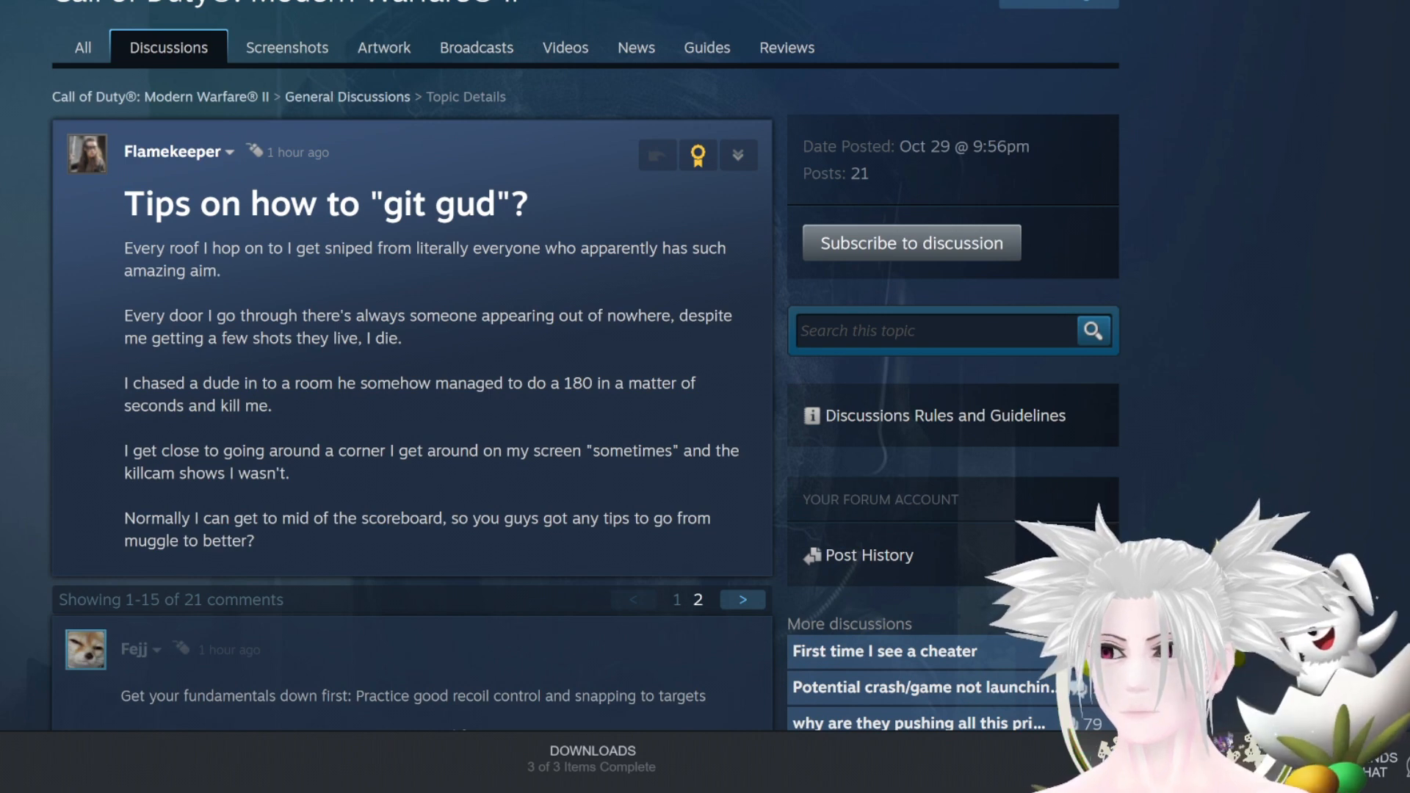
scroll("down", 3)
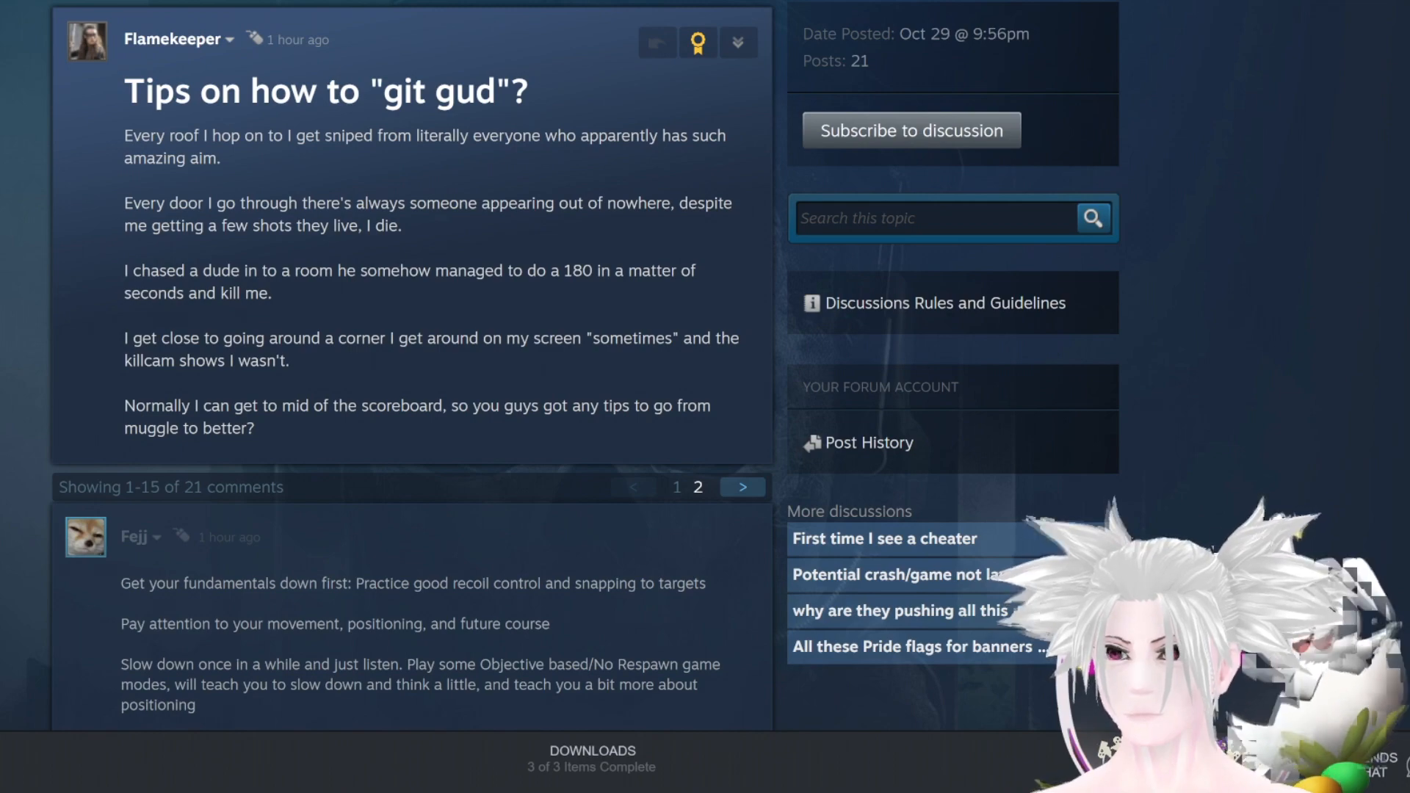
scroll("down", 3)
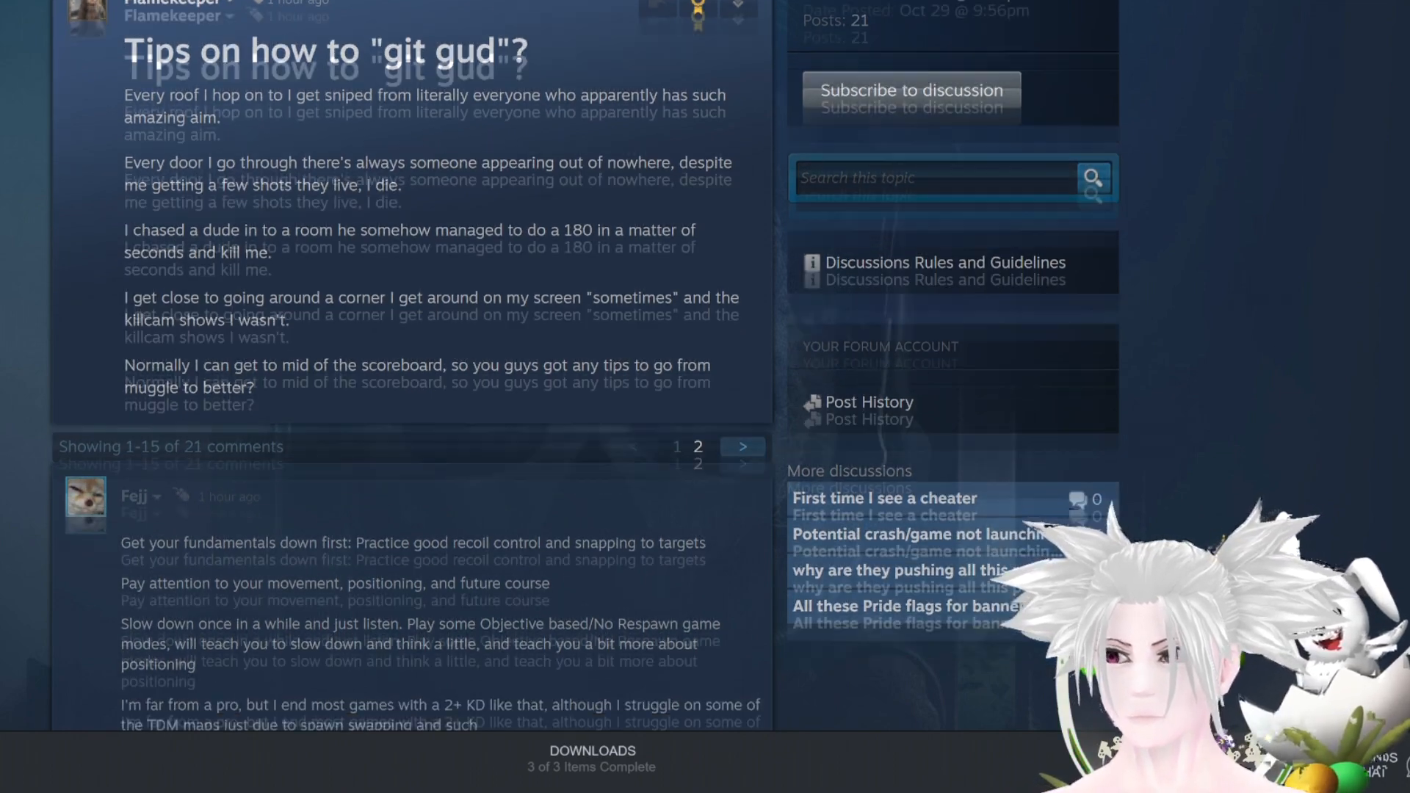
scroll("down", 3)
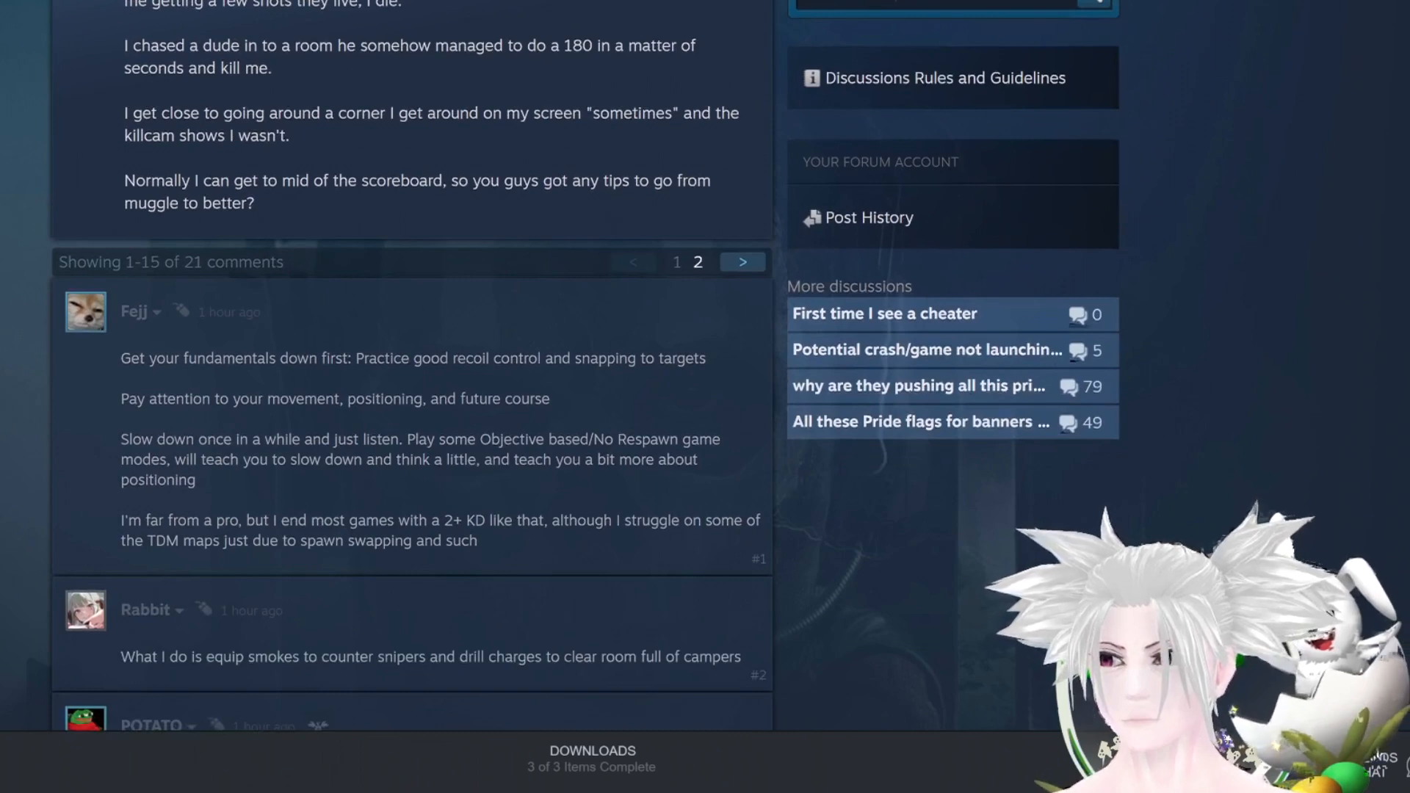
scroll("down", 3)
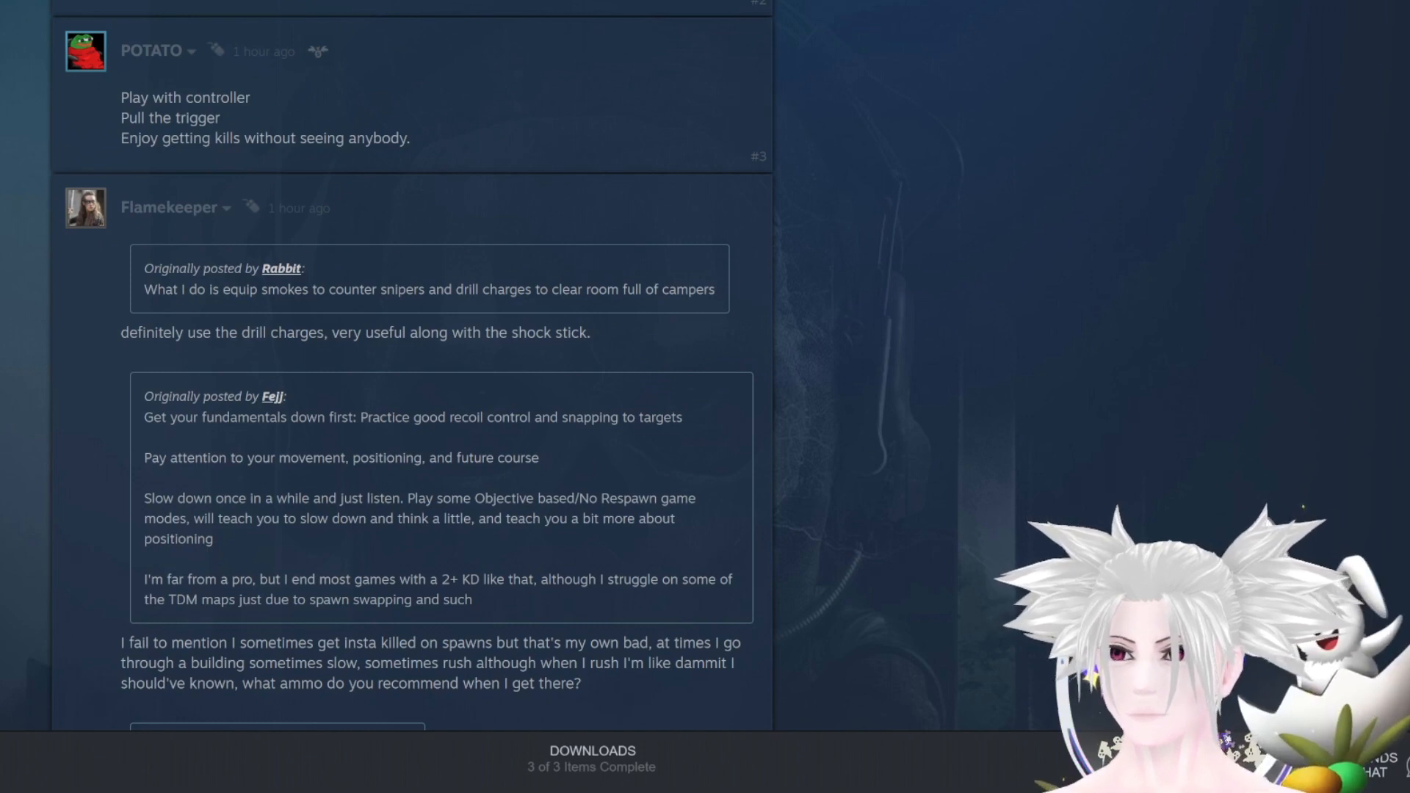
Read the rest of the Steam thread before returning to Discord's #maps channel with the Barovia map.
scroll("down", 3)
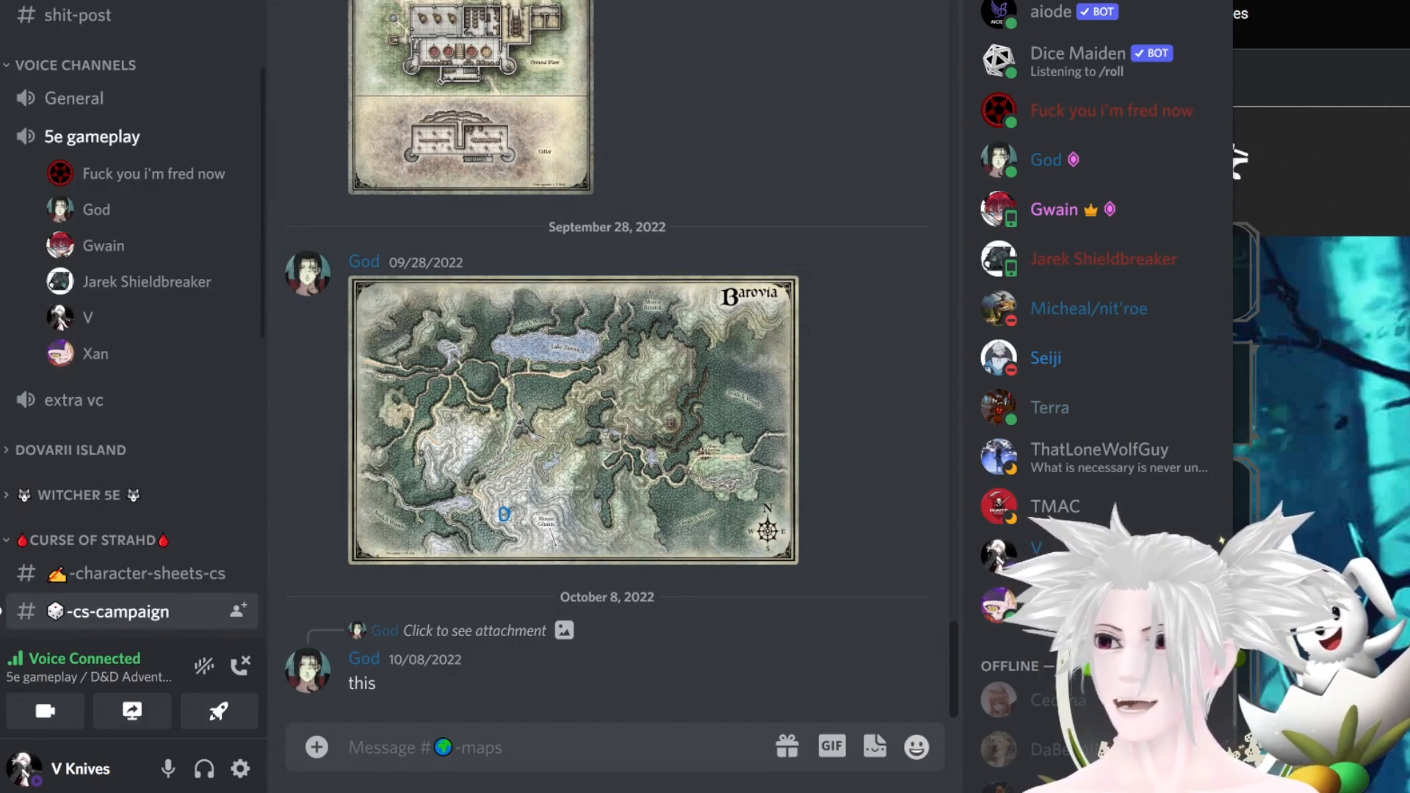
View #cs-campaign's dice rolls, then switch to #general with Jarek Shieldbreaker and Xan's cart messages.
left_click(115, 611)
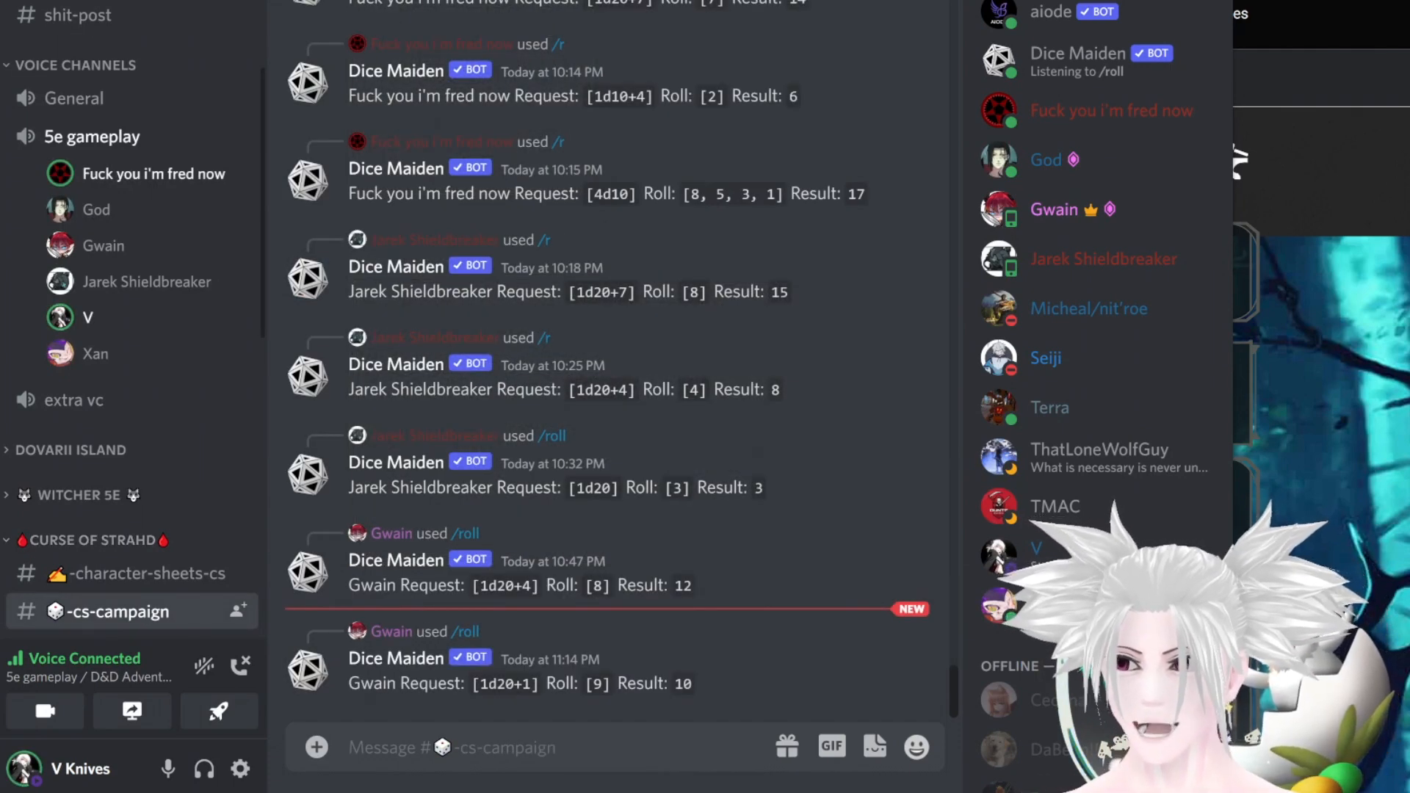
scroll("down", 3)
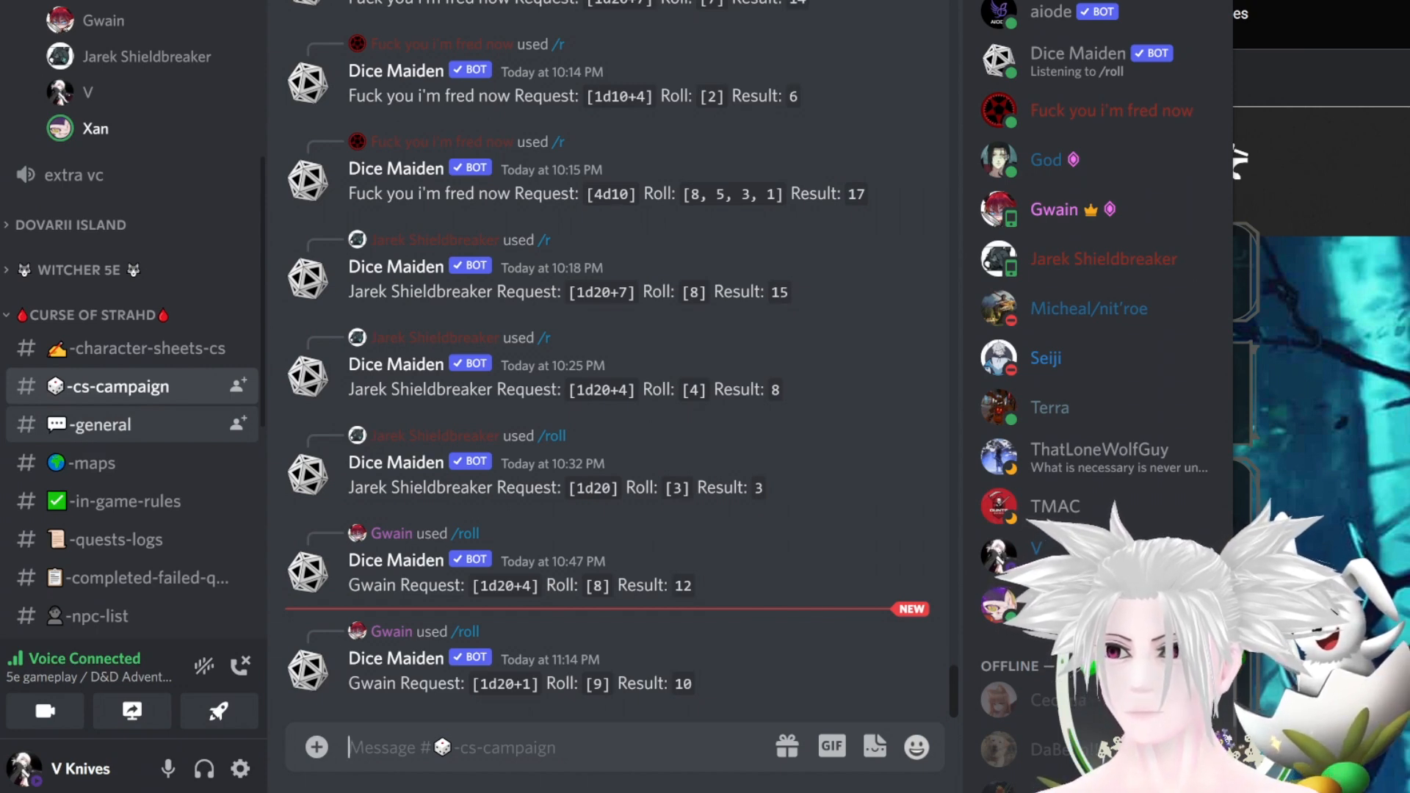
left_click(99, 423)
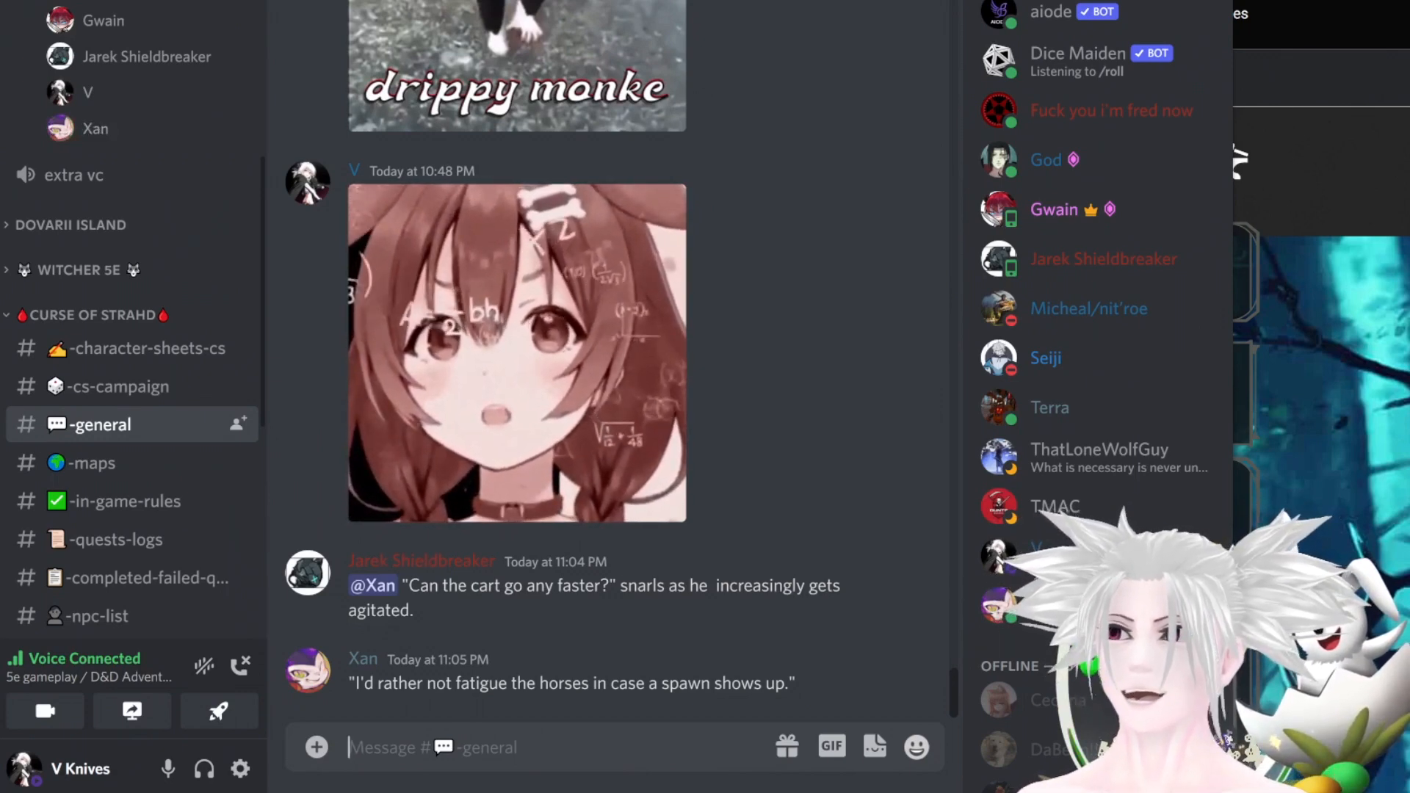
Go back to #cs-campaign showing Gwain's new Dice Maiden roll of 14.
left_click(93, 463)
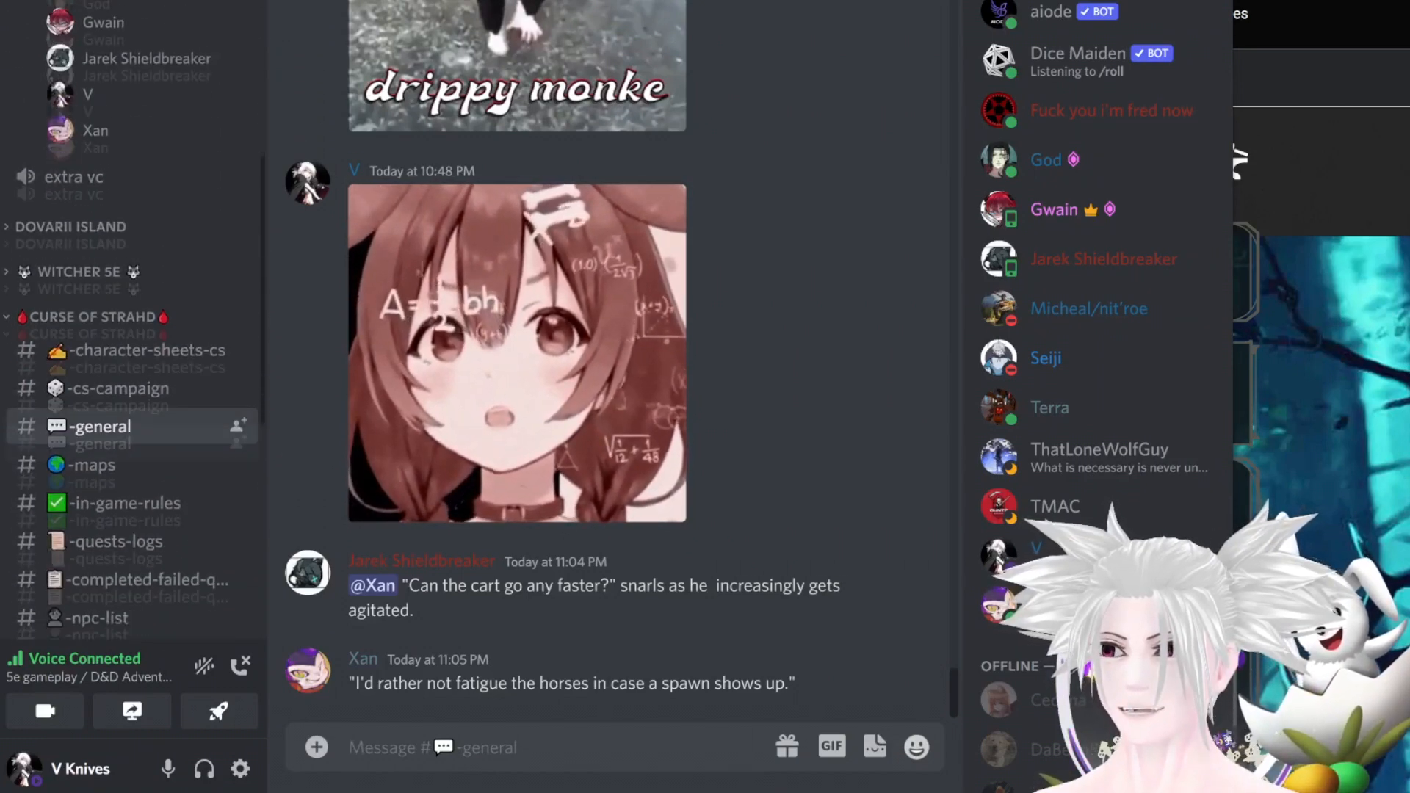
scroll("down", 3)
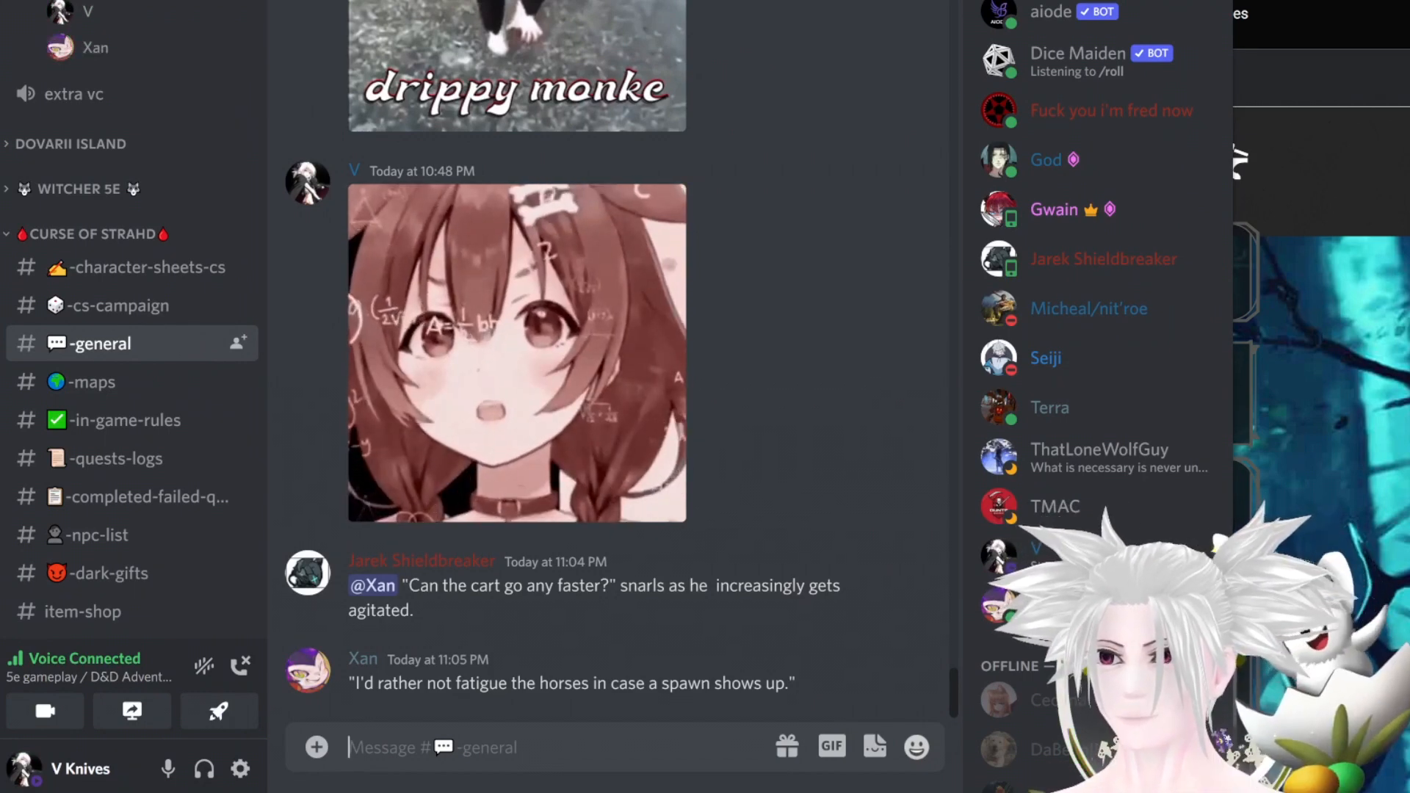
left_click(118, 616)
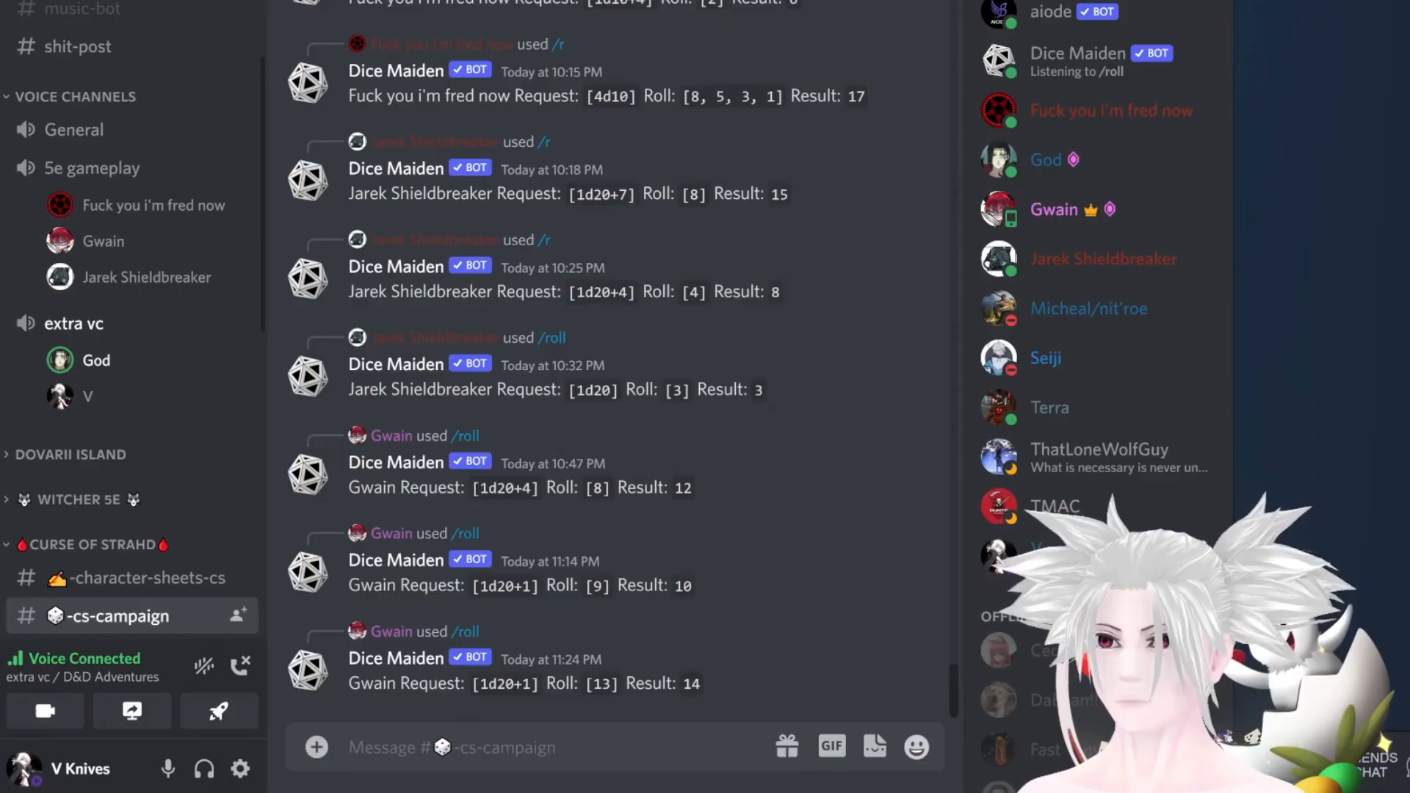